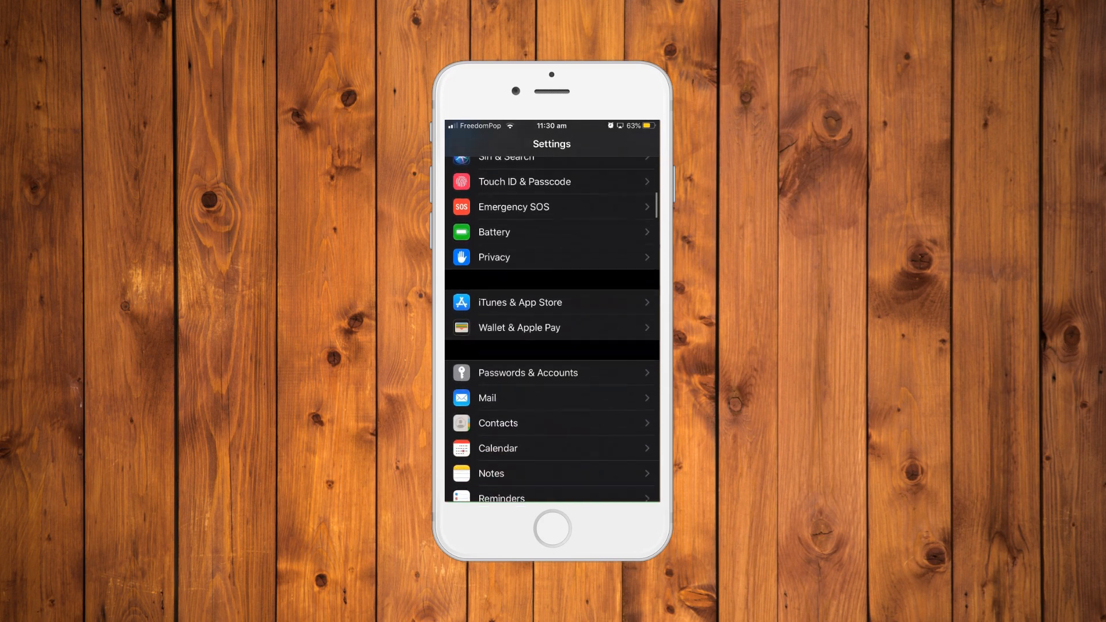
Scroll through Settings and Safari down to Advanced to reach Experimental WebKit Features.
scroll("down", 3)
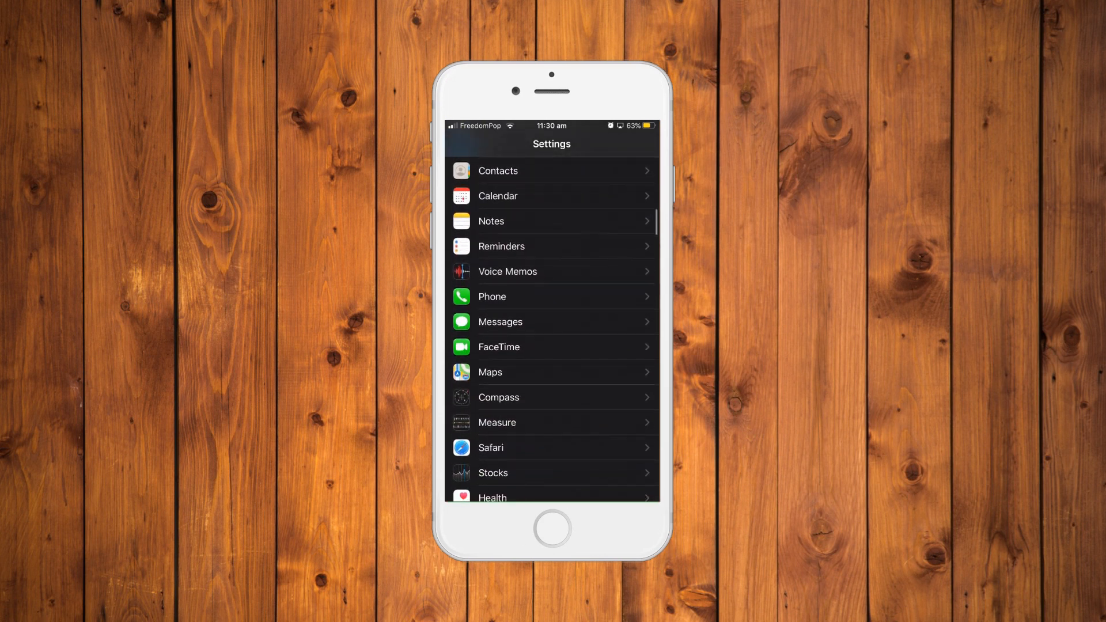
scroll("down", 3)
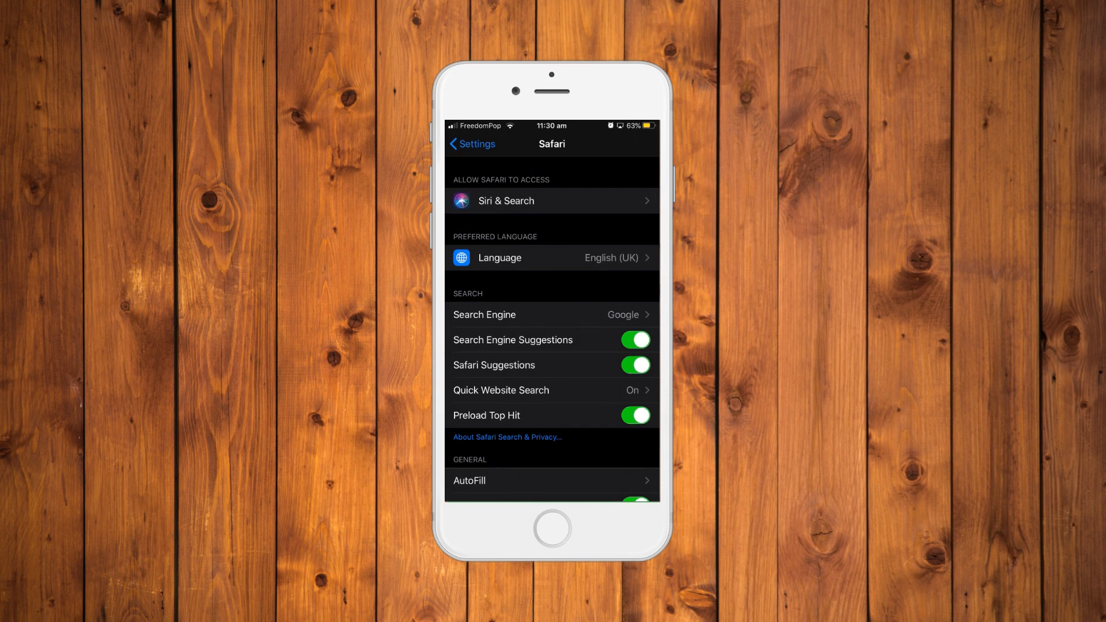
scroll("down", 3)
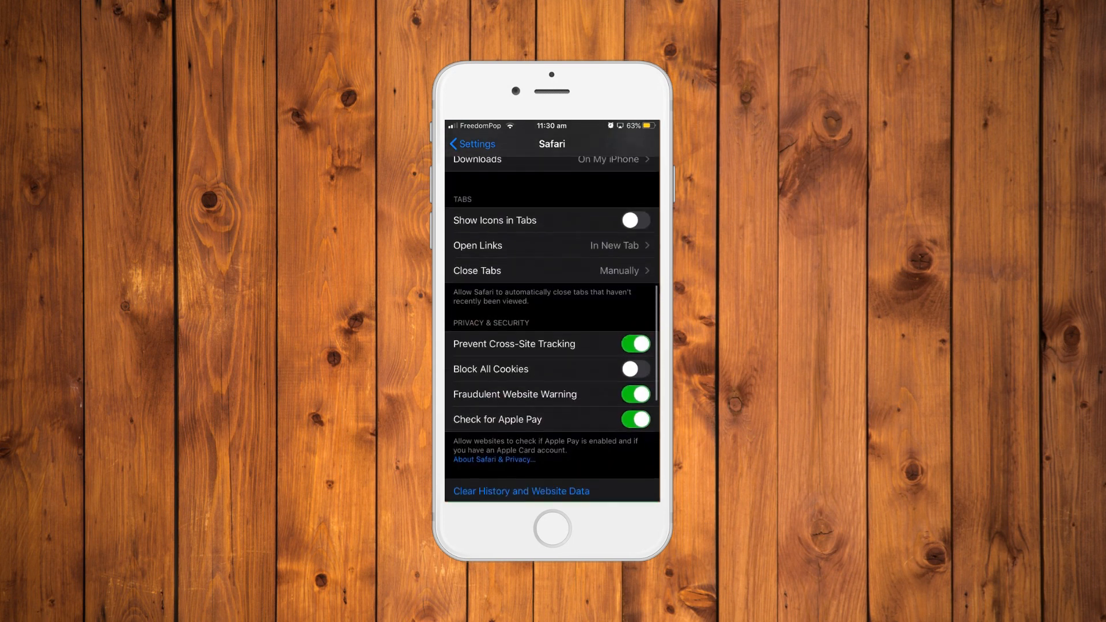
scroll("down", 3)
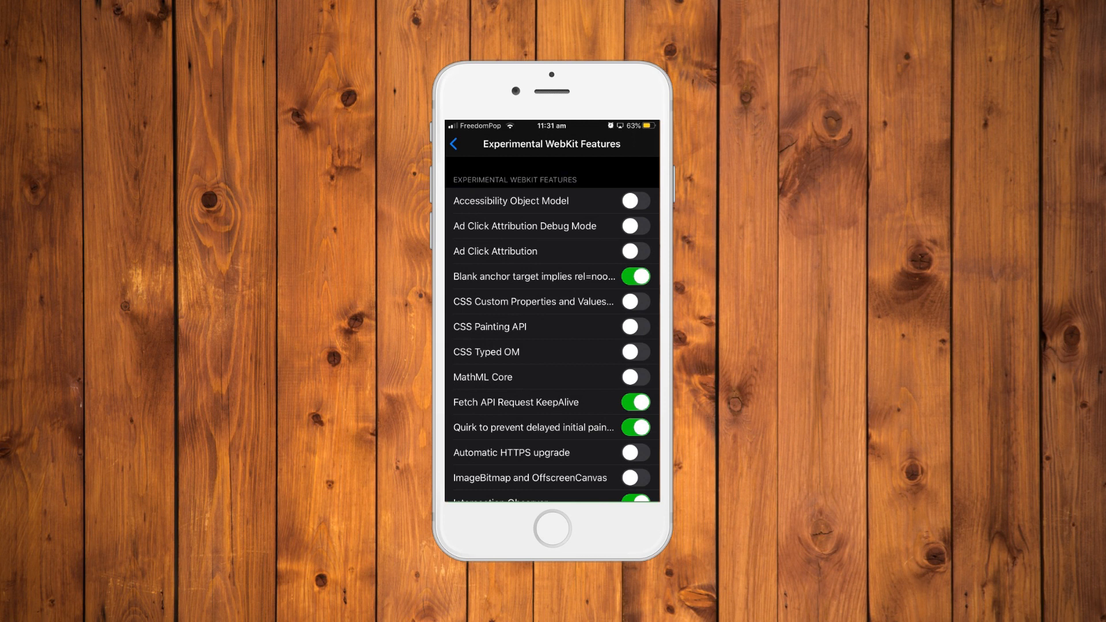
scroll("down", 3)
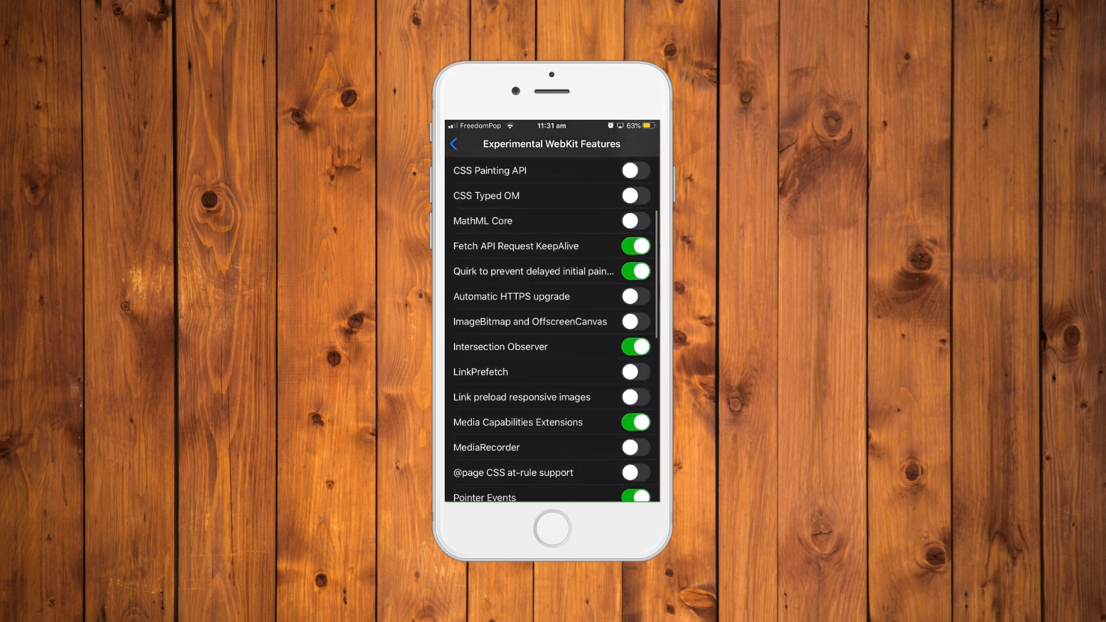
scroll("down", 3)
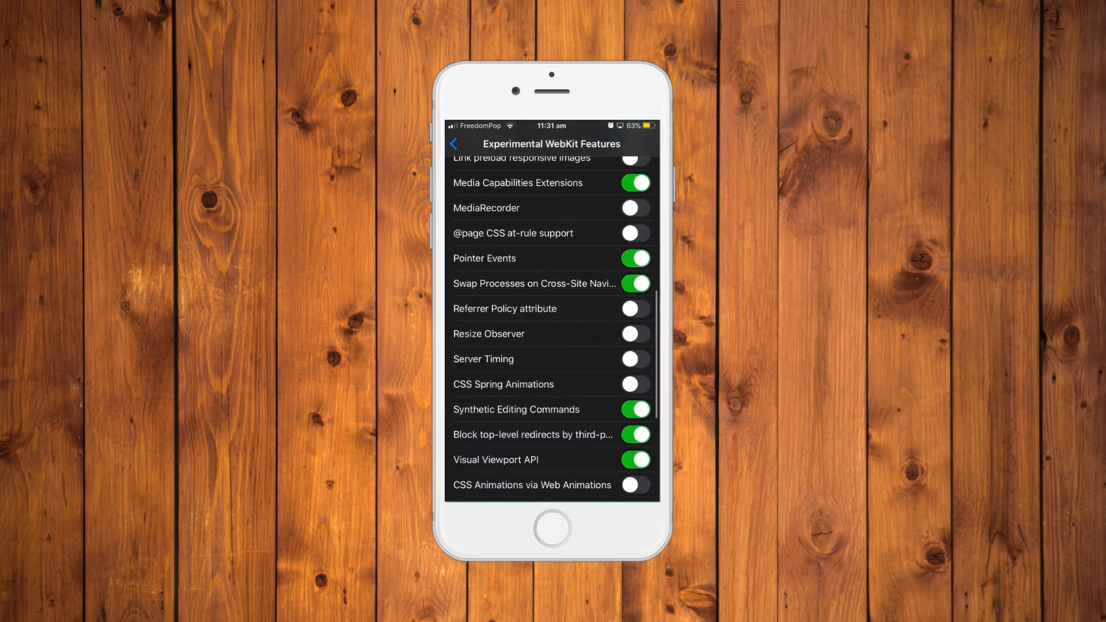
scroll("down", 3)
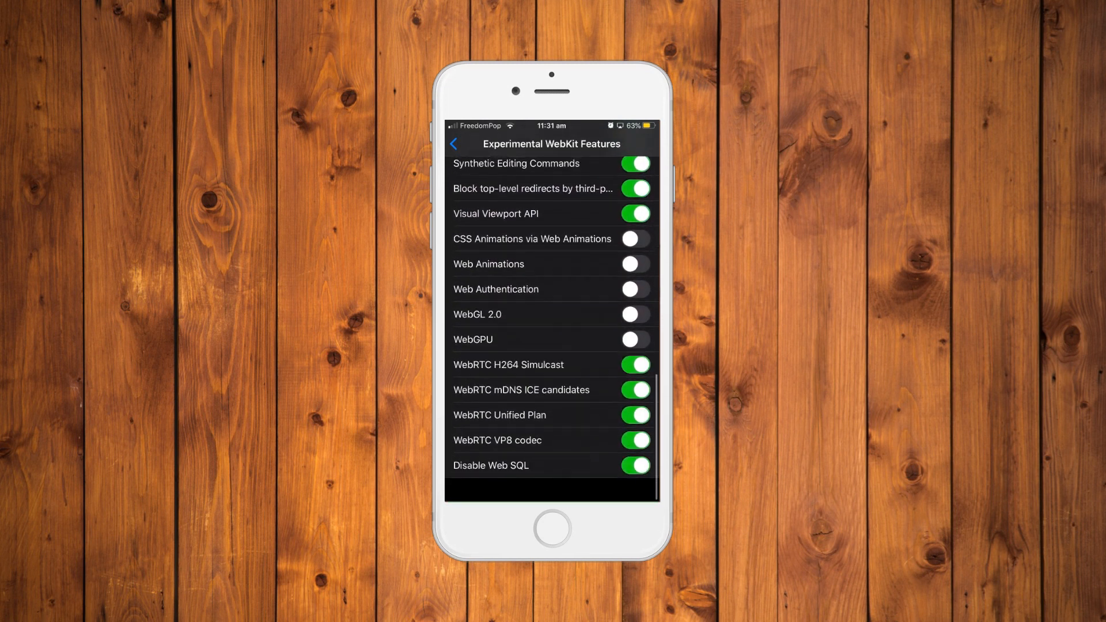
scroll("down", 3)
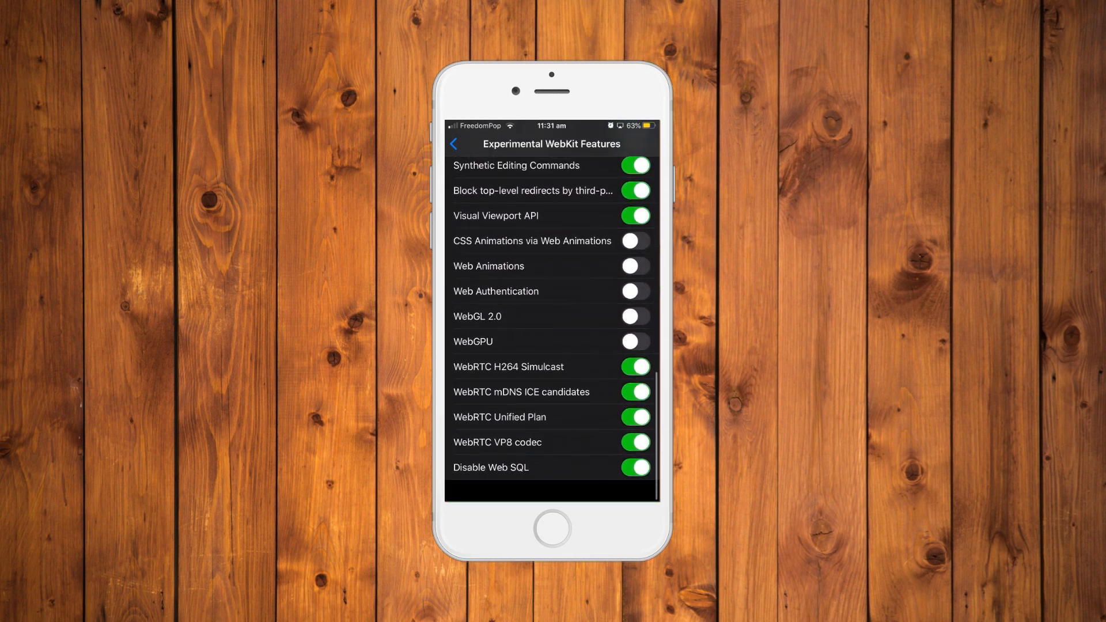
scroll("down", 3)
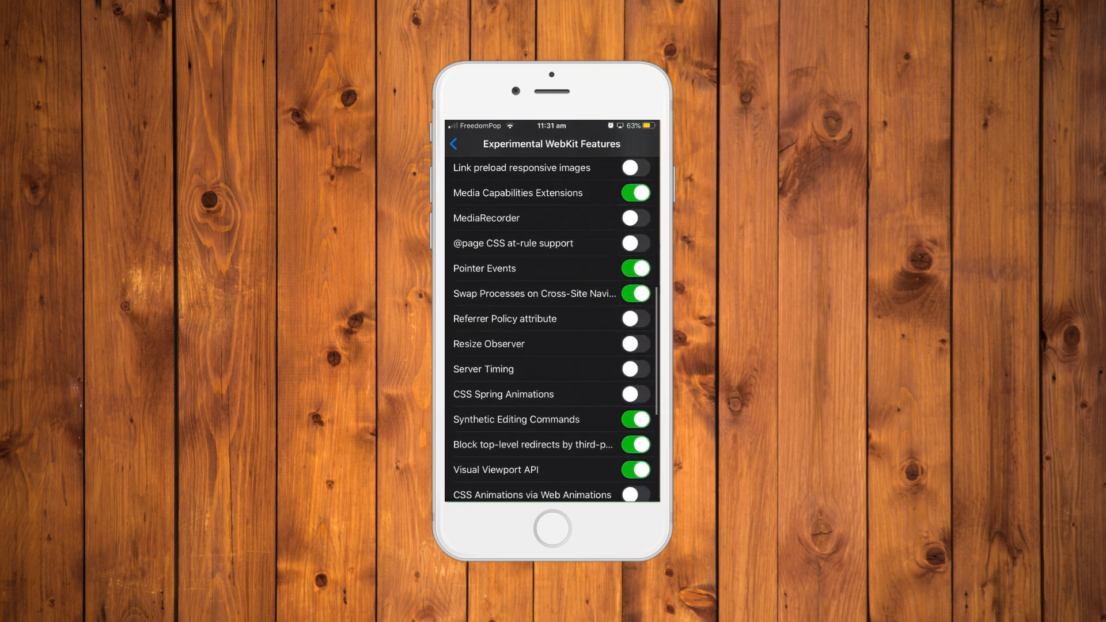
scroll("down", 3)
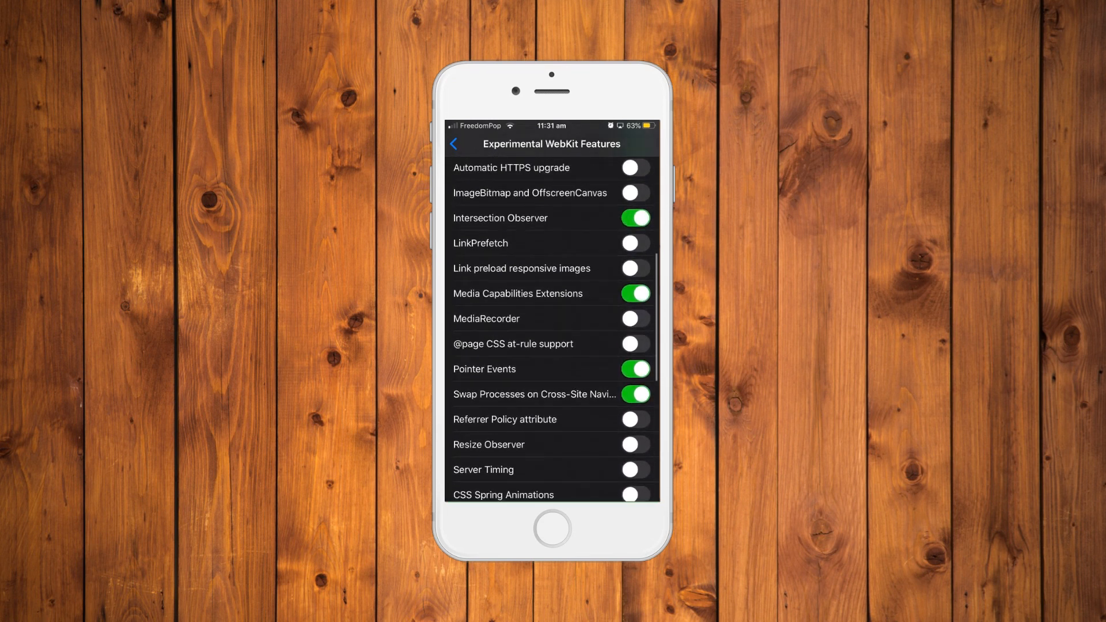
scroll("down", 3)
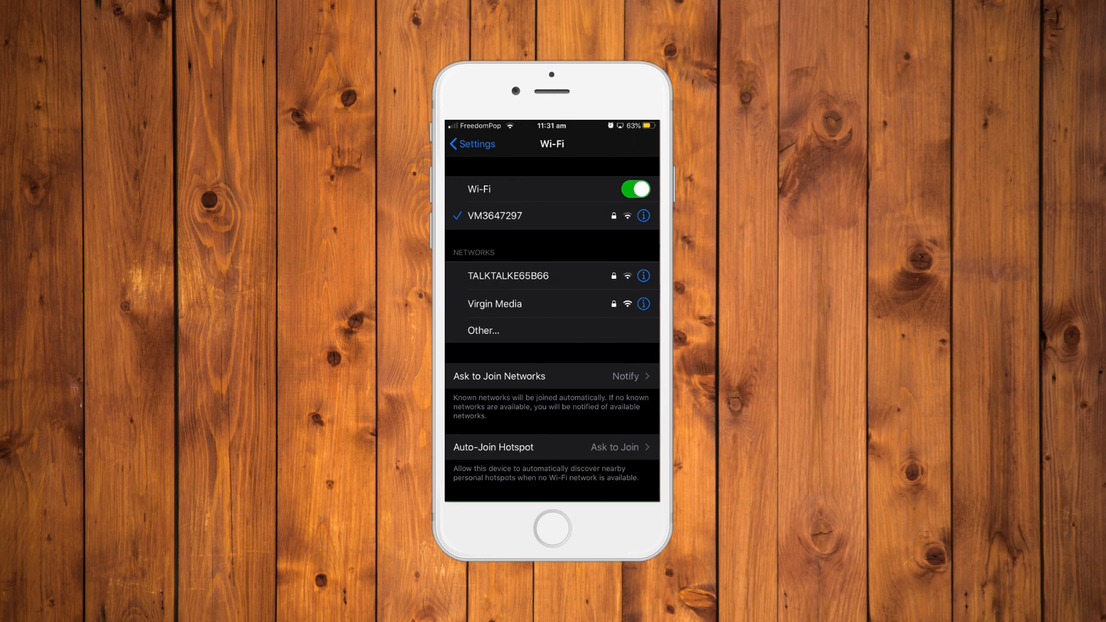
Return from Wi-Fi to Settings and switch the Mobile Data toggle off.
left_click(470, 144)
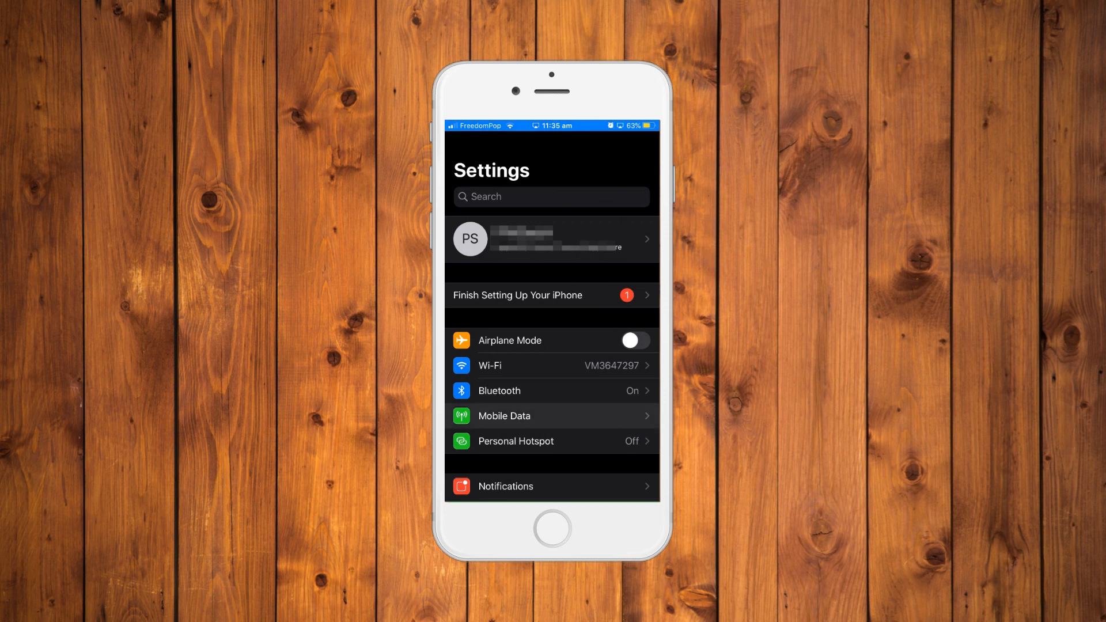
left_click(504, 416)
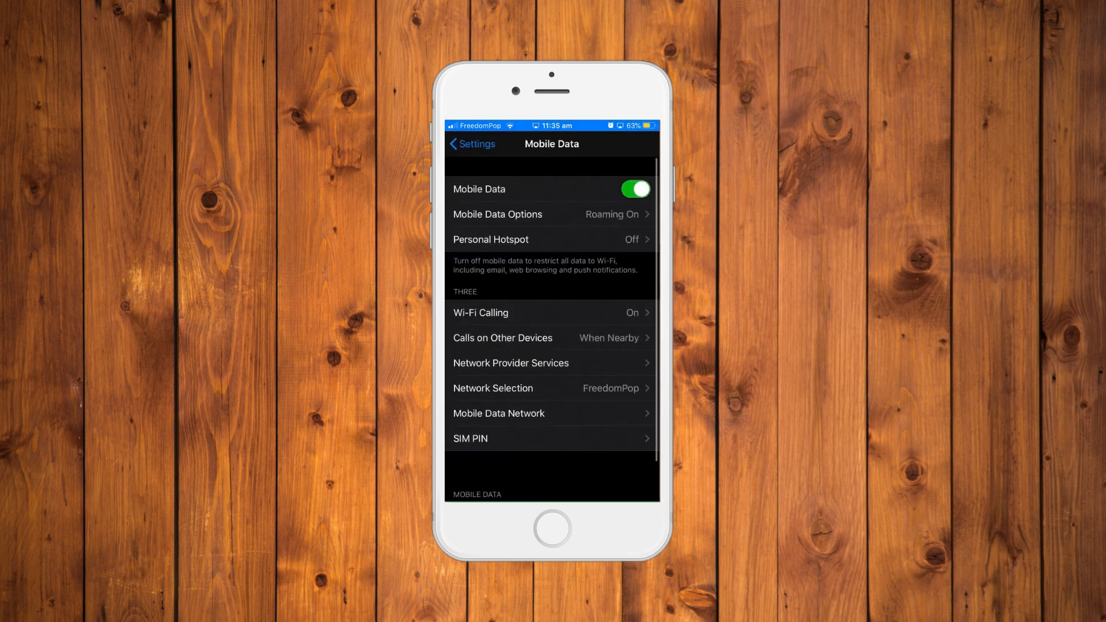
left_click(634, 189)
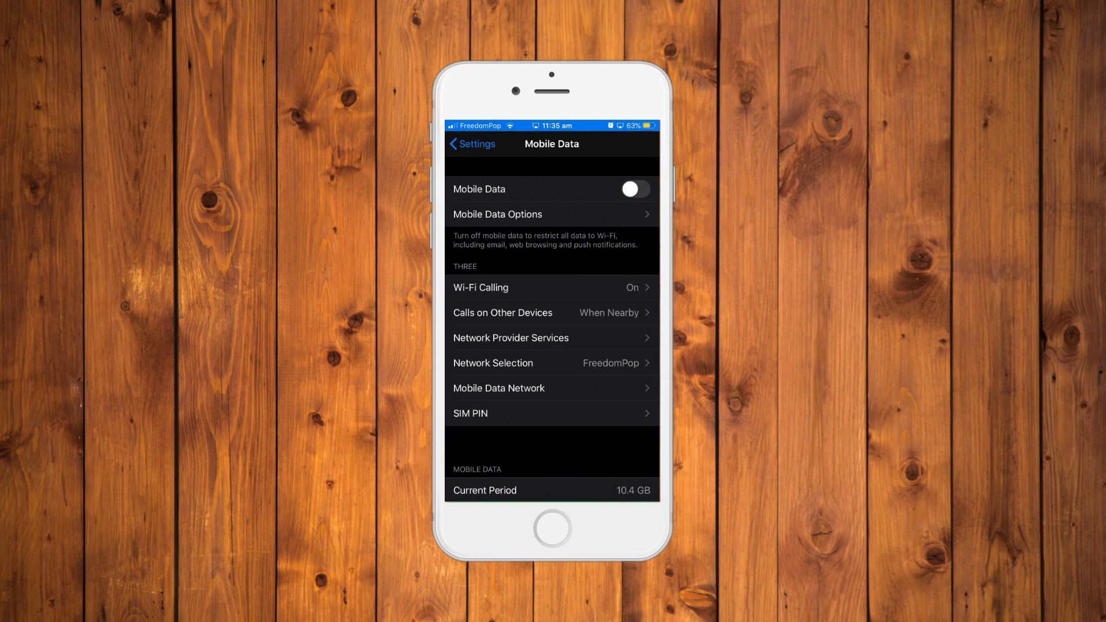
left_click(633, 188)
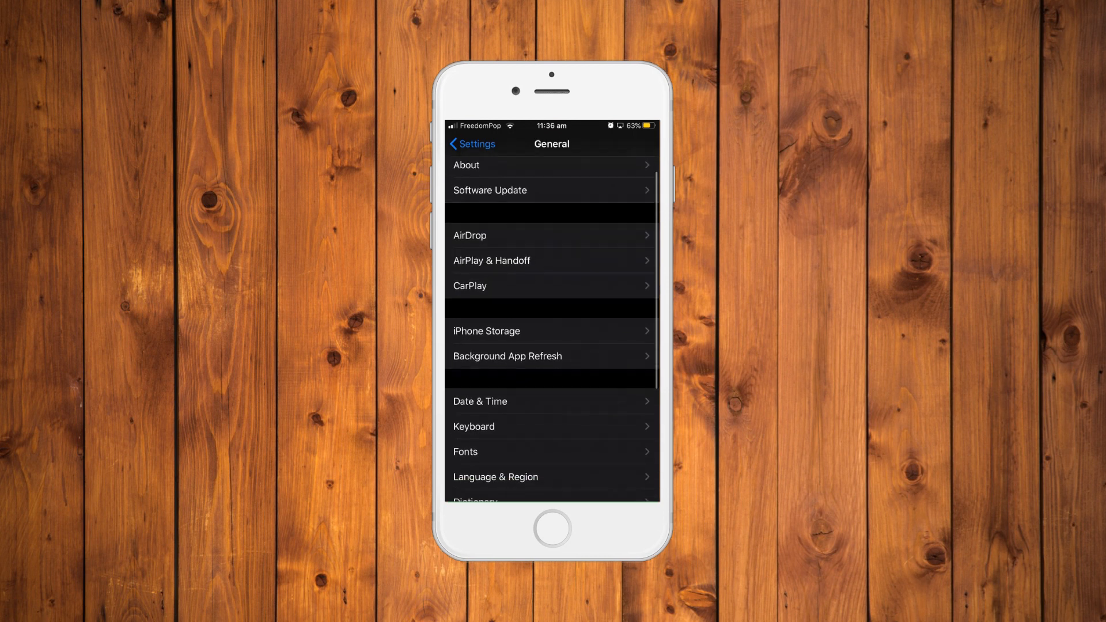
Scroll General to the Reset options, then go back to the main Settings list.
scroll("down", 3)
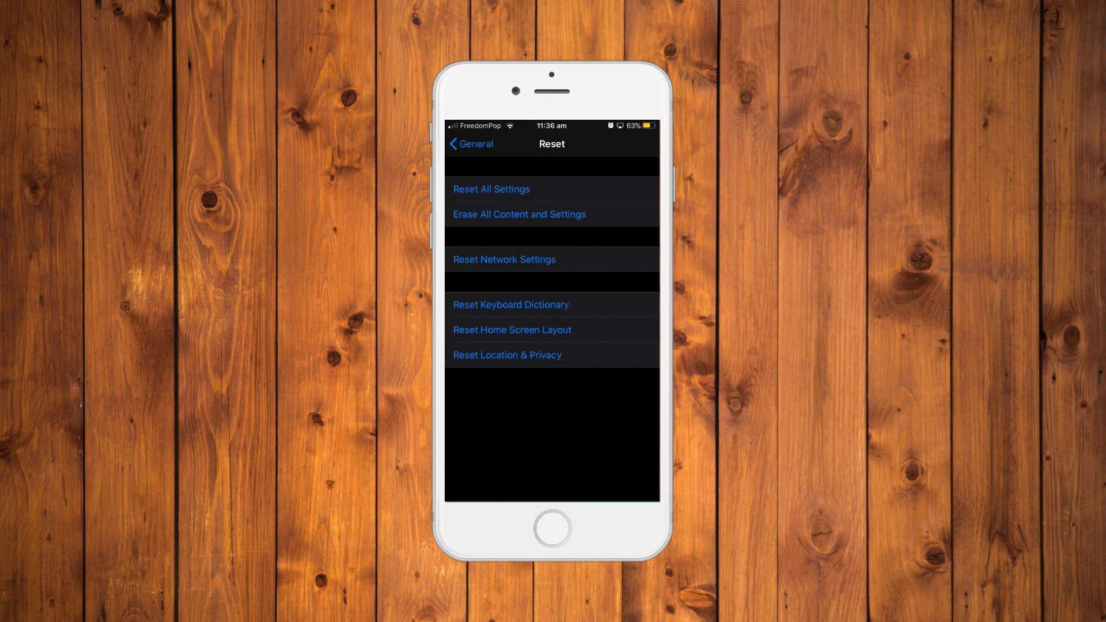
left_click(469, 144)
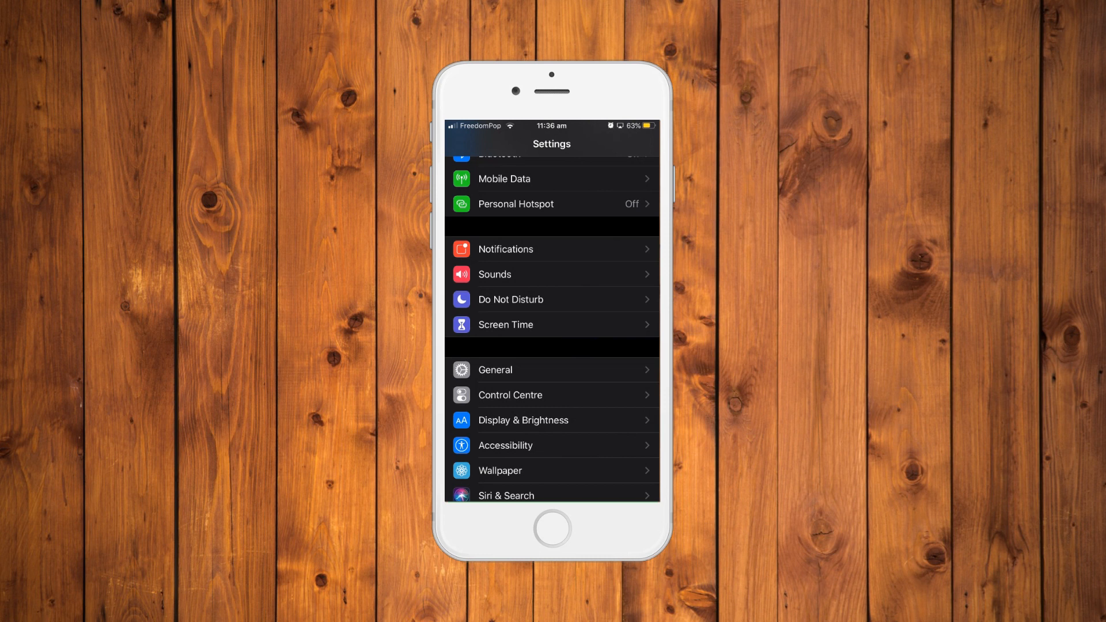
Scroll to Safari's settings and switch Search Engine Suggestions off.
scroll("down", 3)
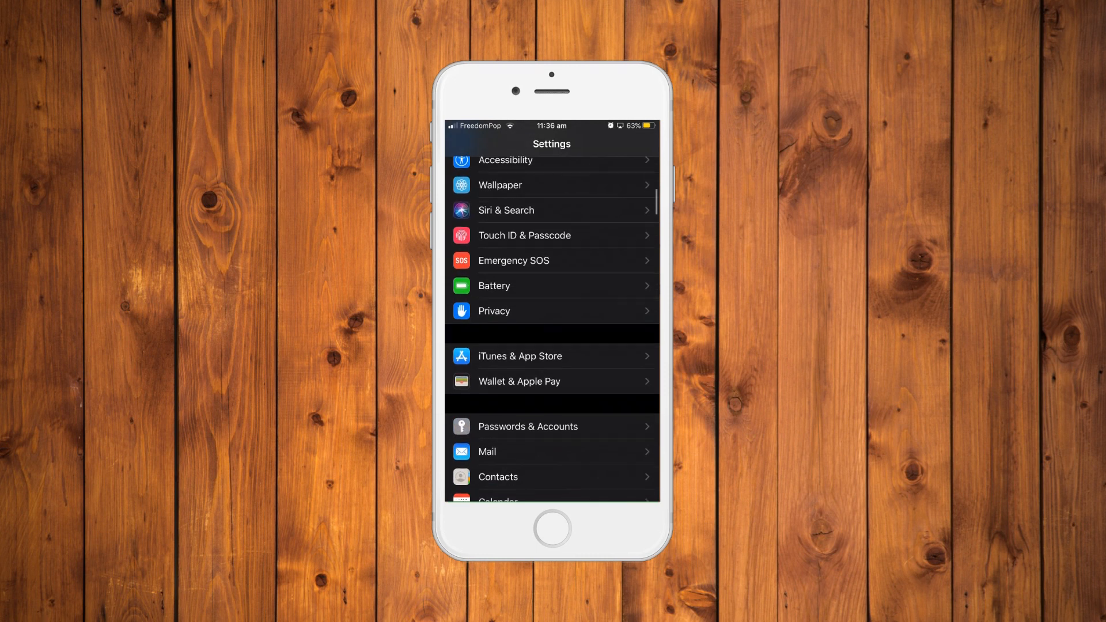
scroll("down", 3)
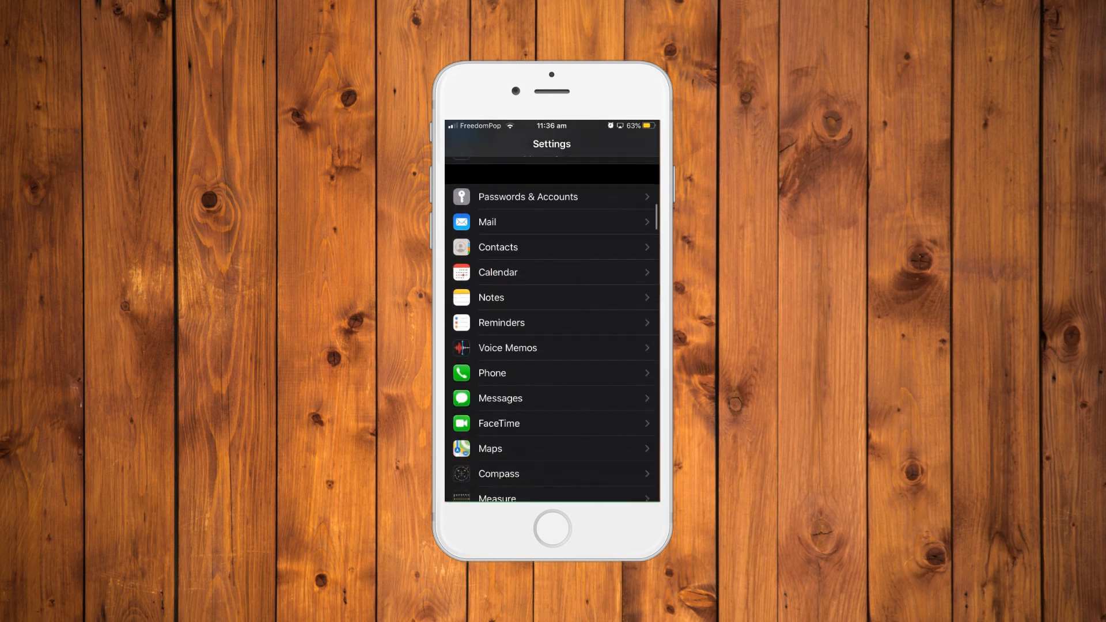
scroll("down", 3)
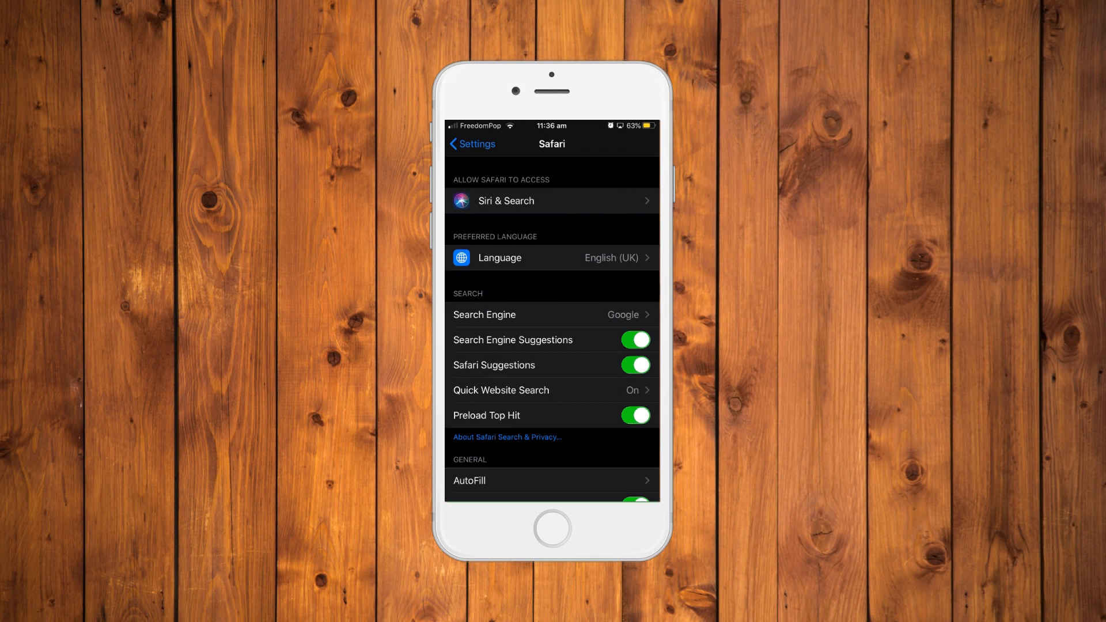
left_click(634, 339)
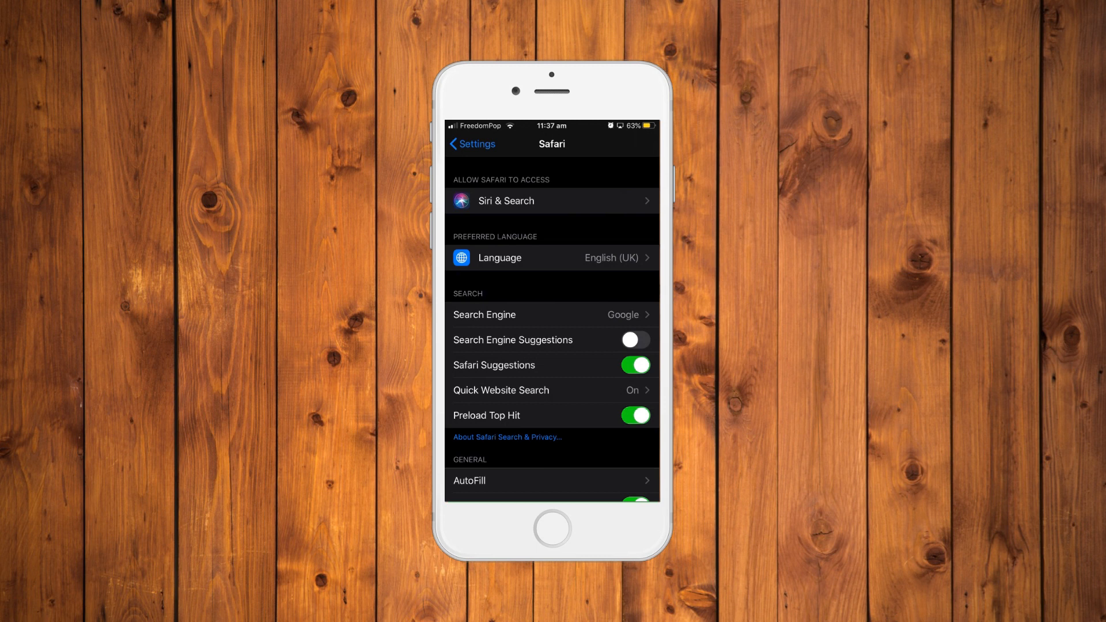
Switch Search Engine Suggestions back on and return to Settings.
left_click(634, 339)
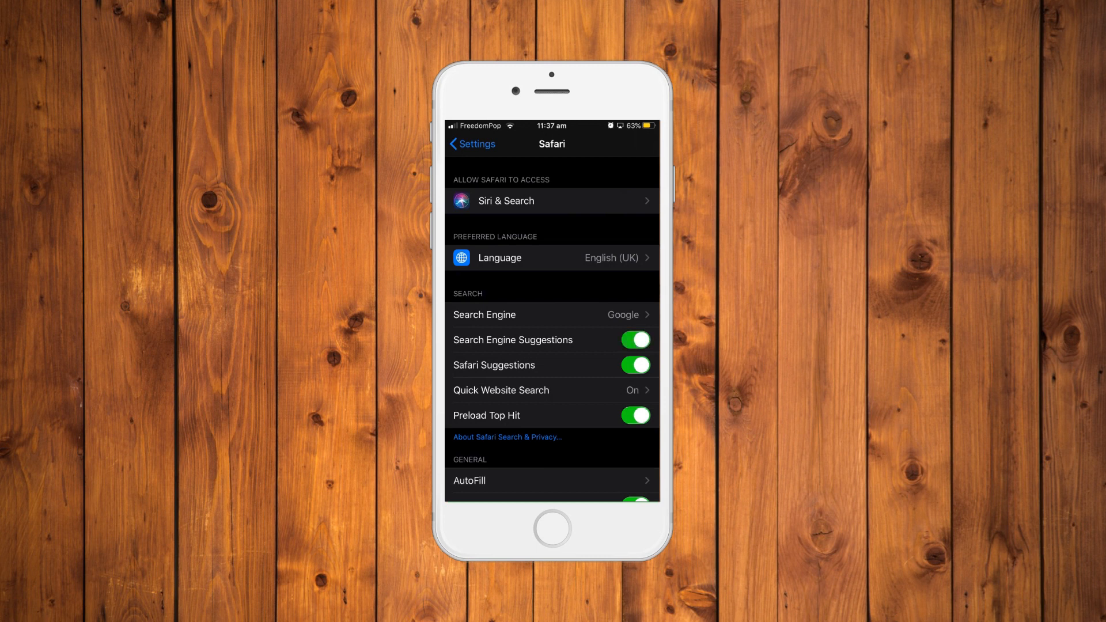
left_click(470, 144)
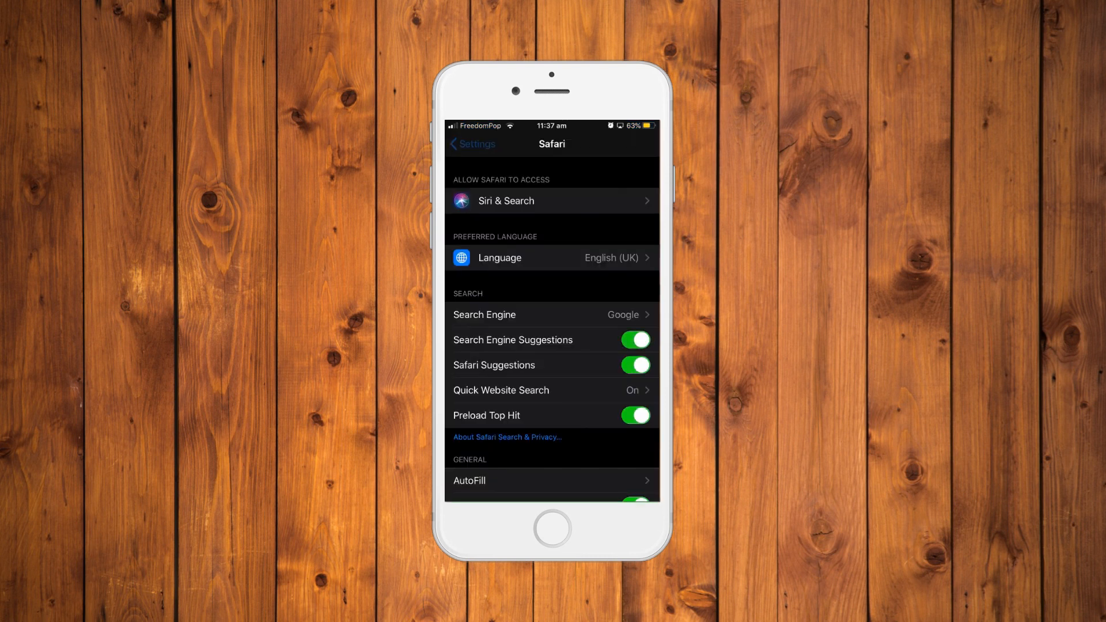
left_click(470, 144)
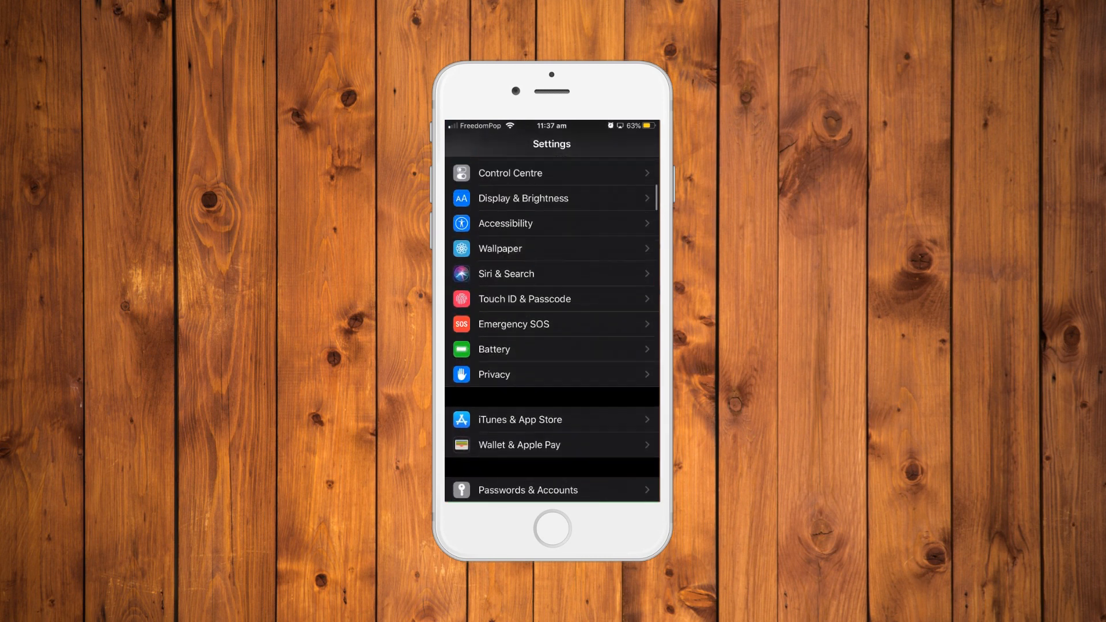
scroll("down", 3)
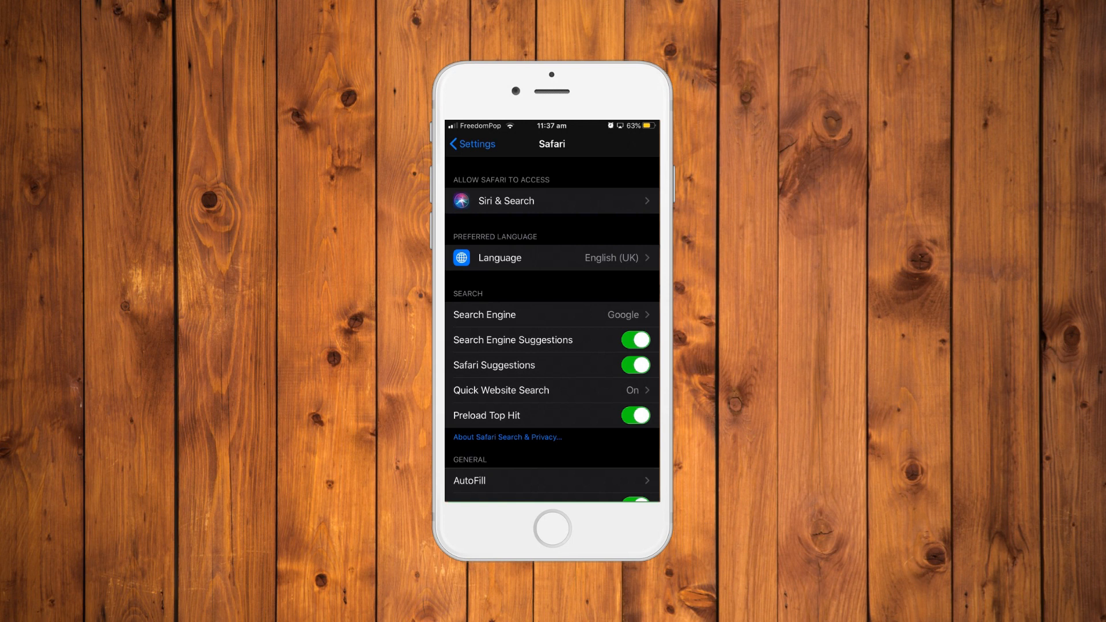
Scroll to the bottom of Safari settings and go into Advanced's Website Data list.
scroll("down", 3)
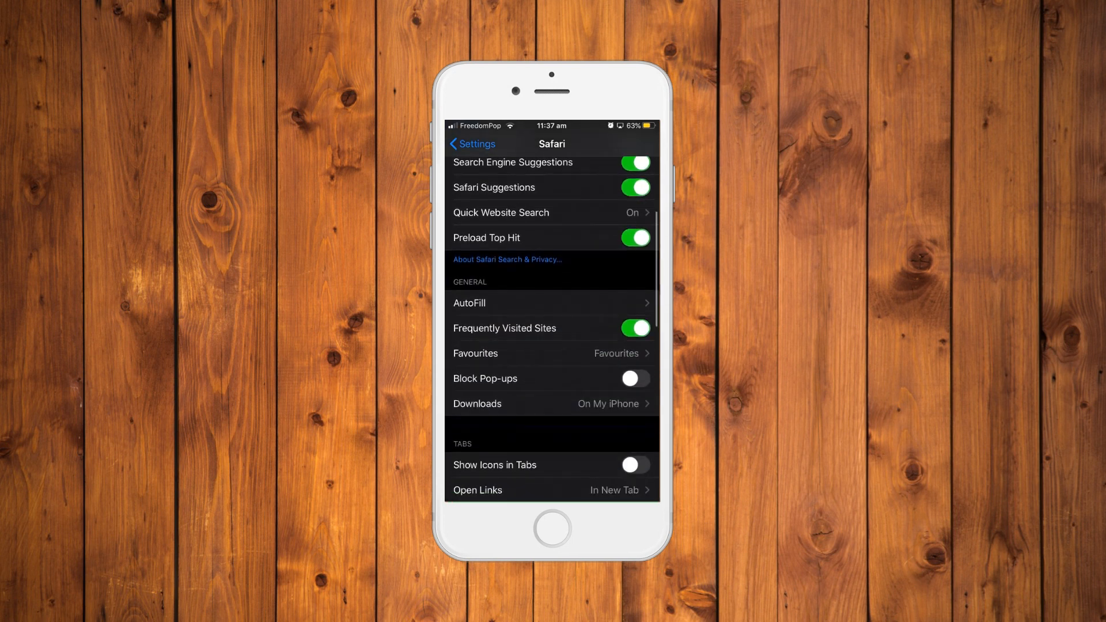
scroll("down", 3)
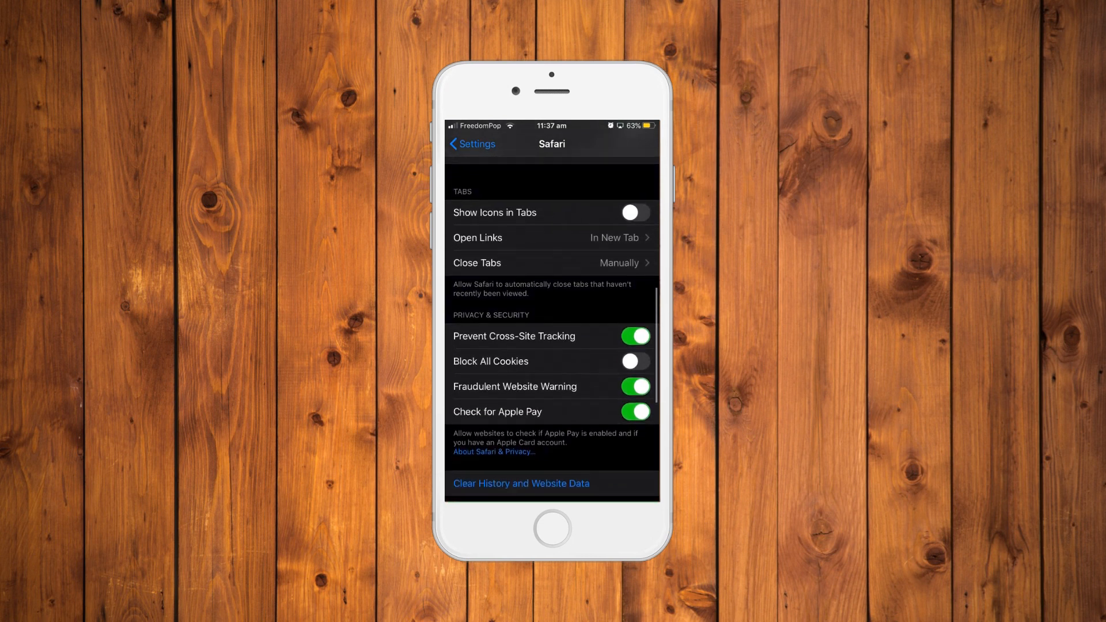
scroll("down", 3)
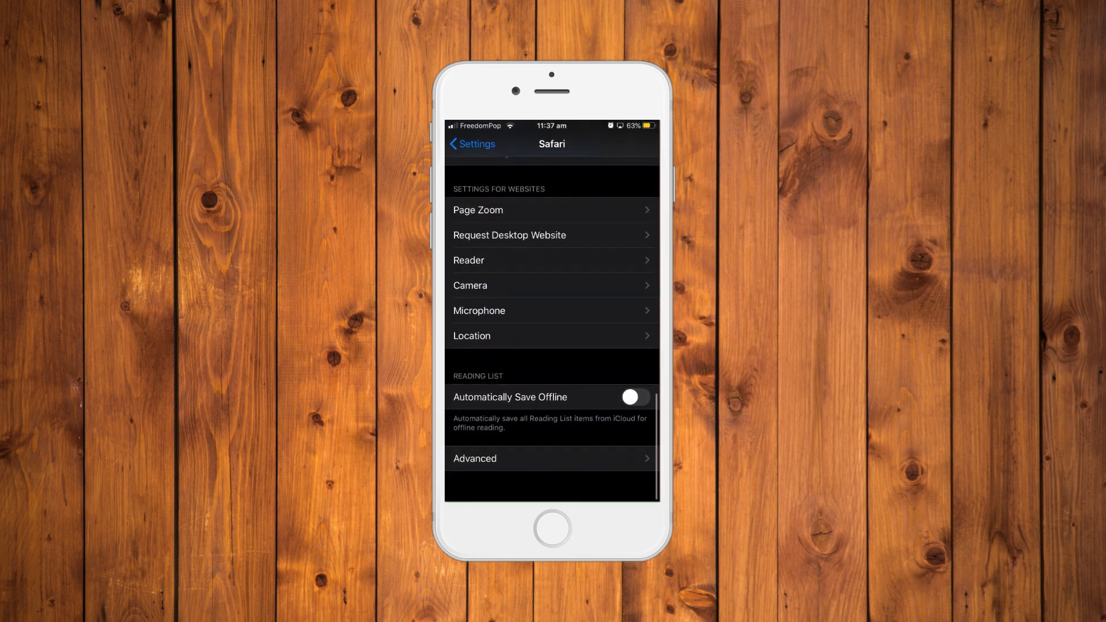
scroll("up", 3)
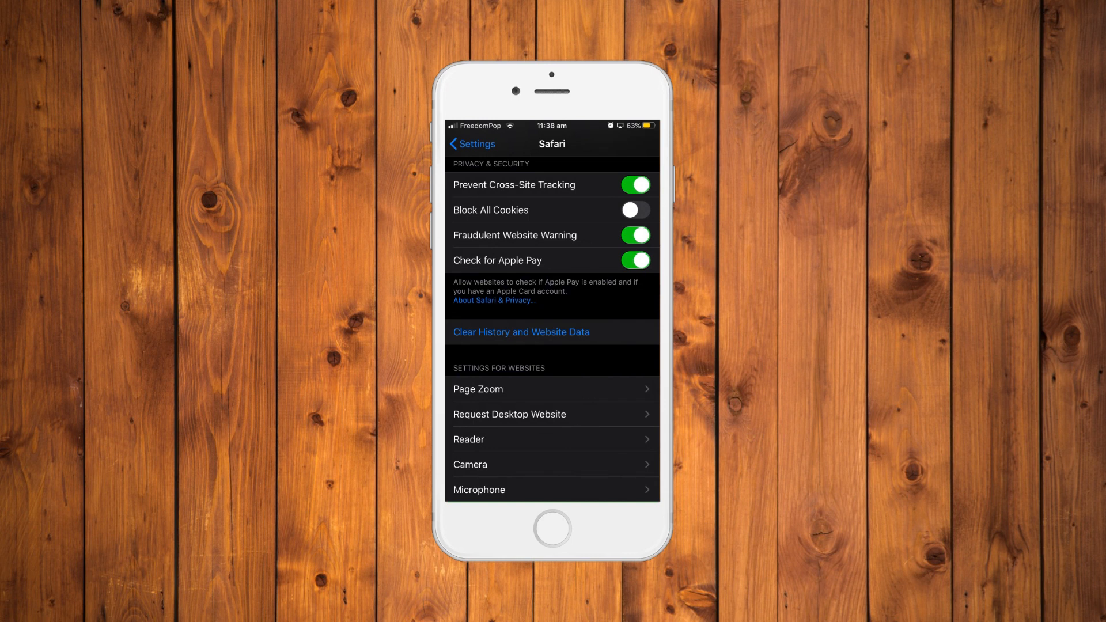
left_click(521, 331)
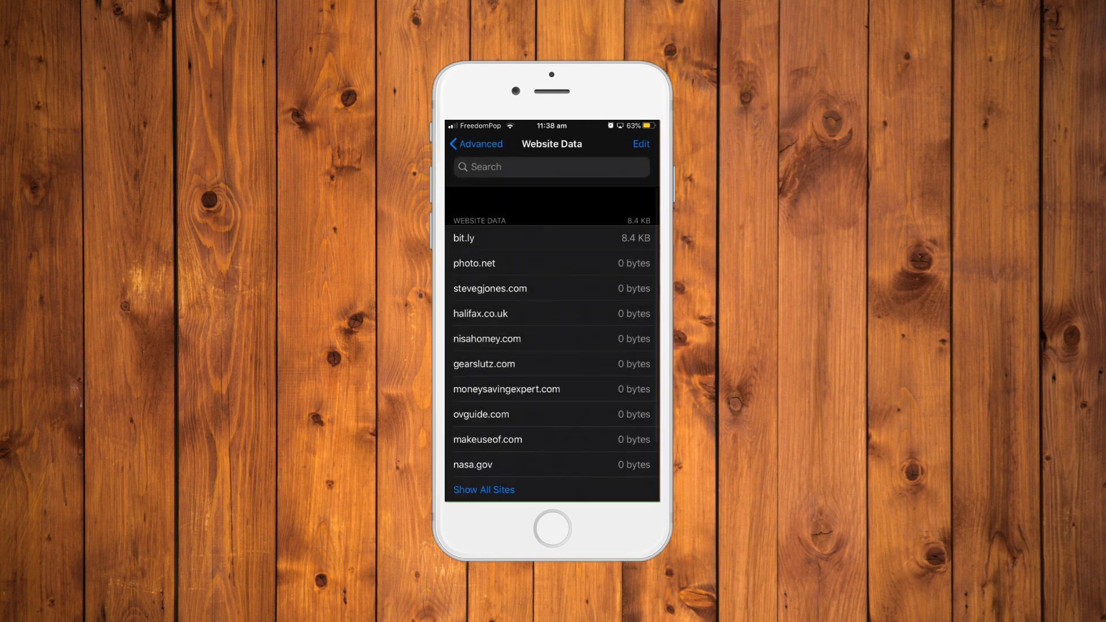
Scroll down the Website Data list and choose Remove All Website Data.
scroll("down", 3)
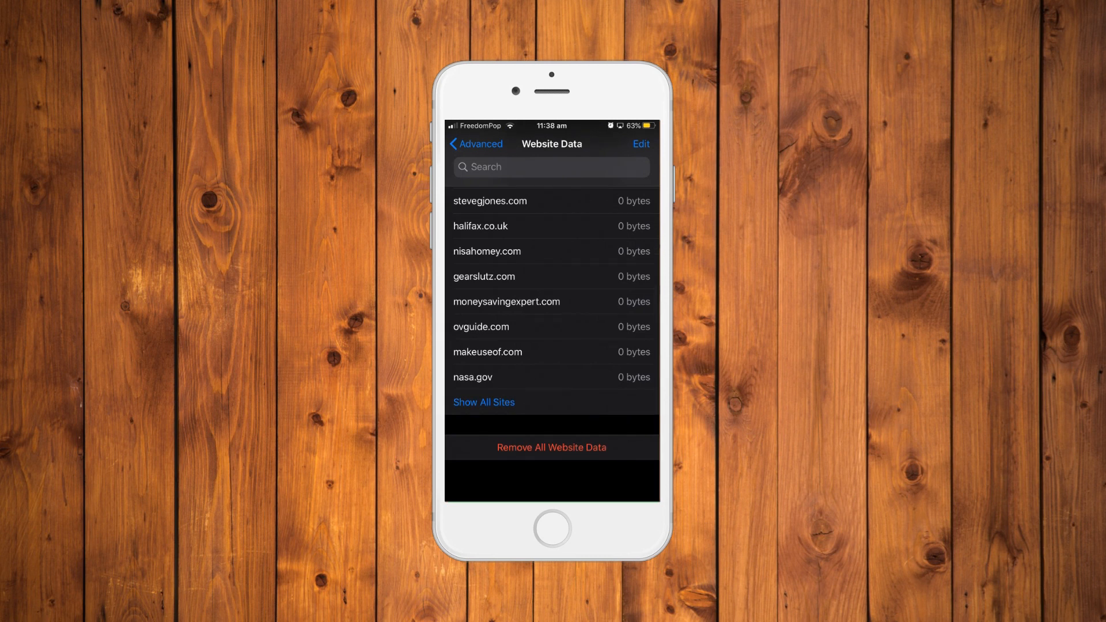
left_click(550, 447)
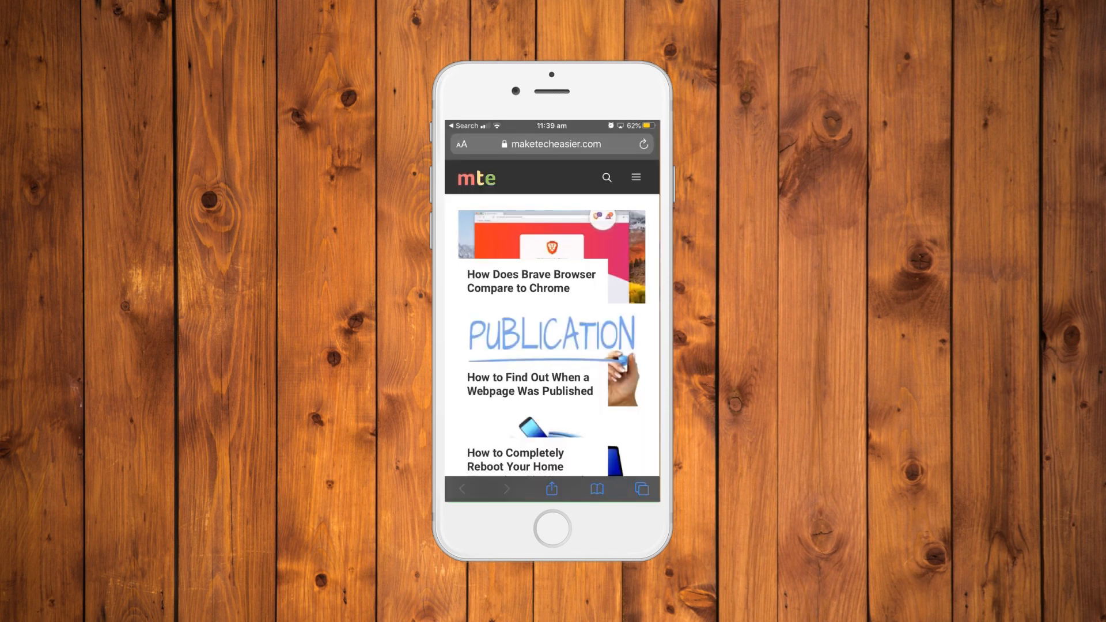
Show Safari's History list and bring up the Clear history time-range choices.
left_click(596, 488)
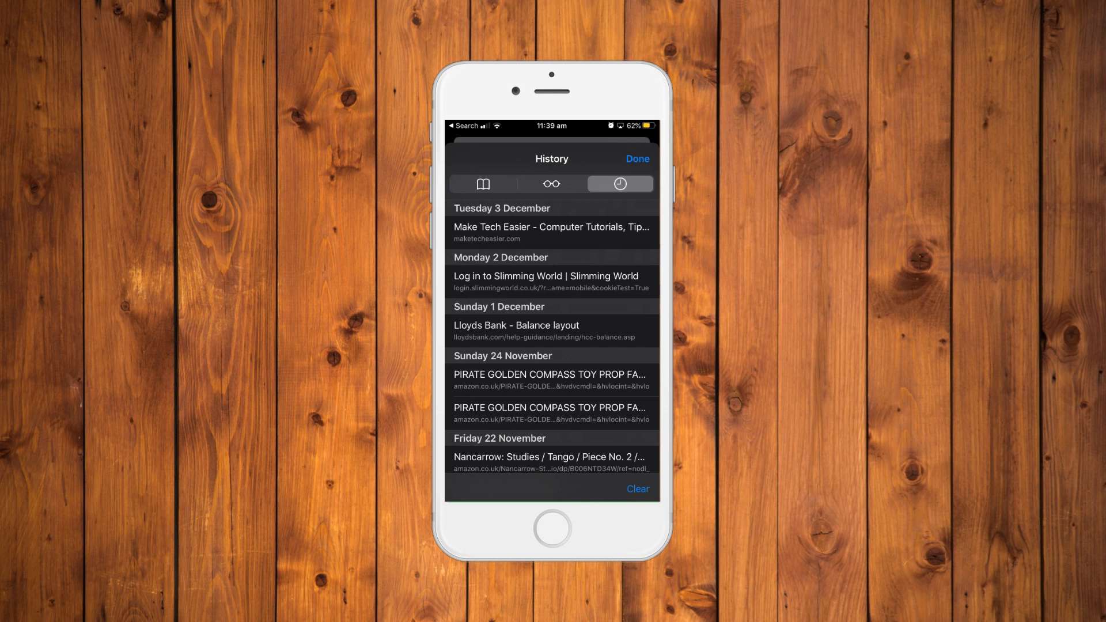
left_click(636, 489)
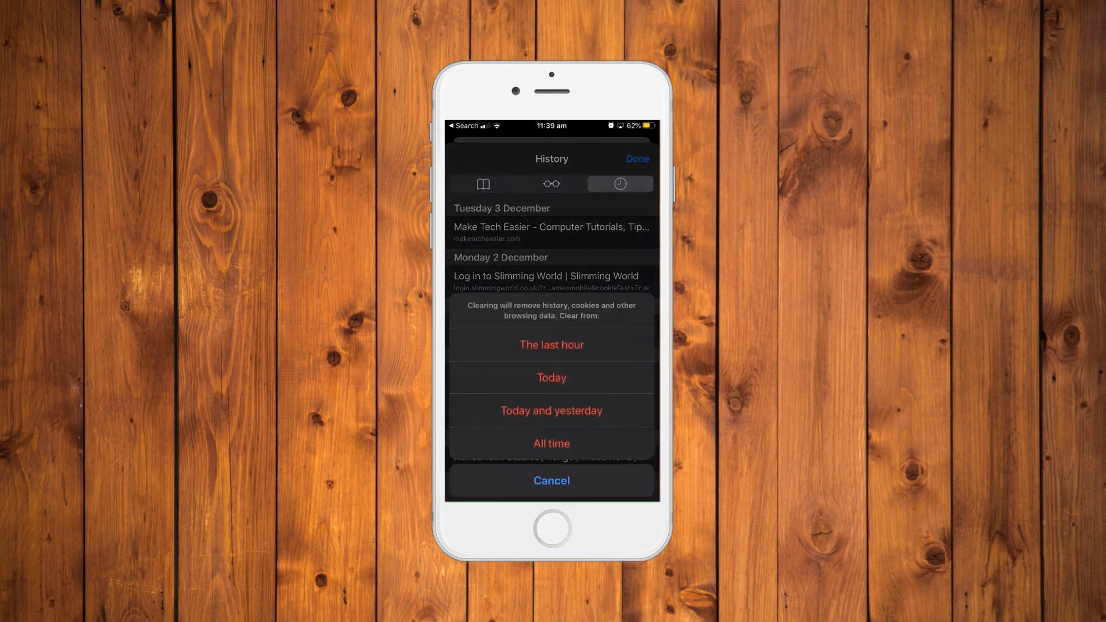